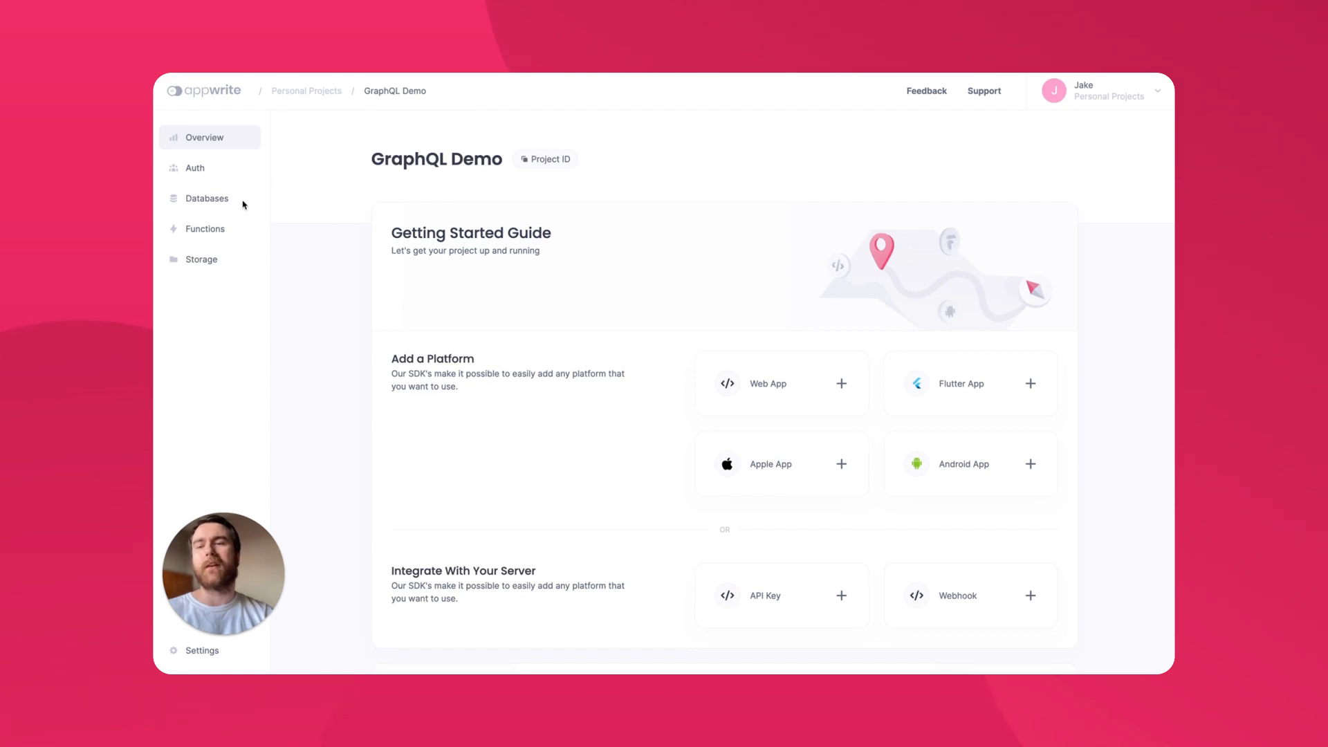
{"action": "mouse_move", "coordinate": [228, 264]}
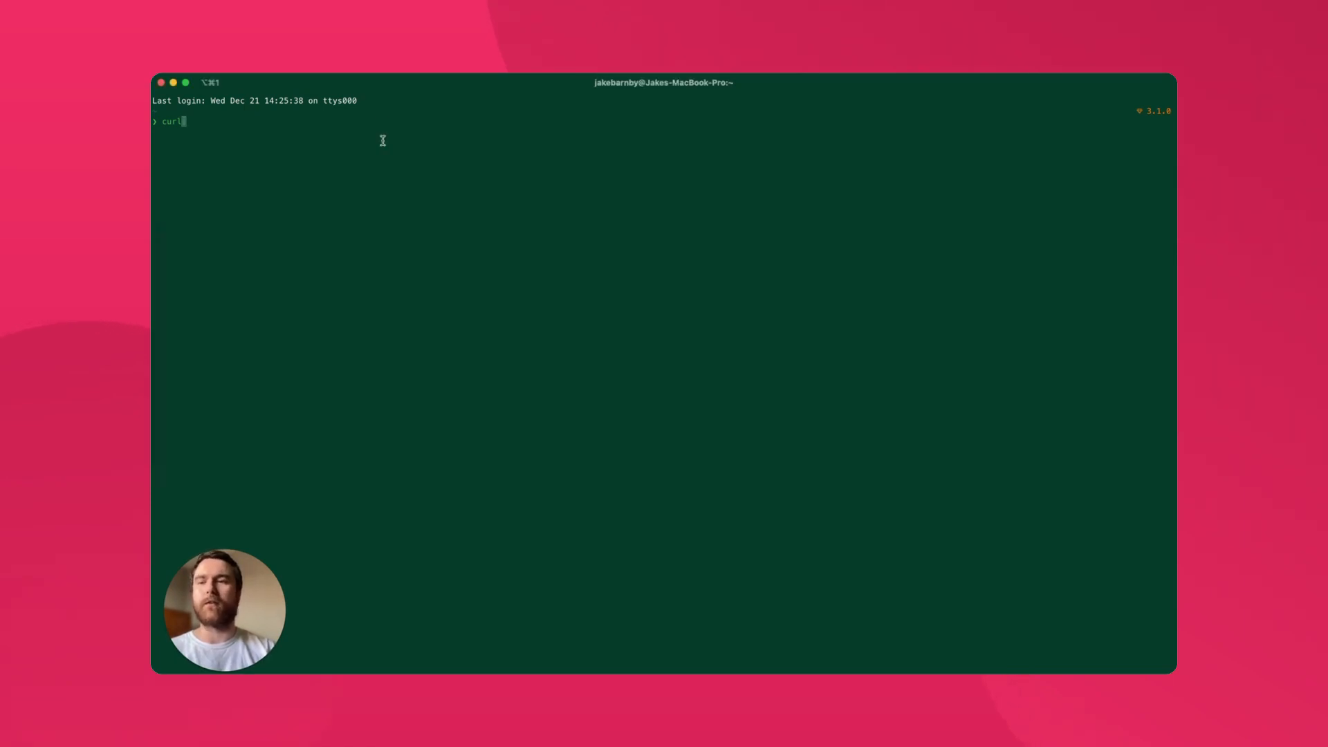
{"action": "type", "text": "--dump-header - \\"}
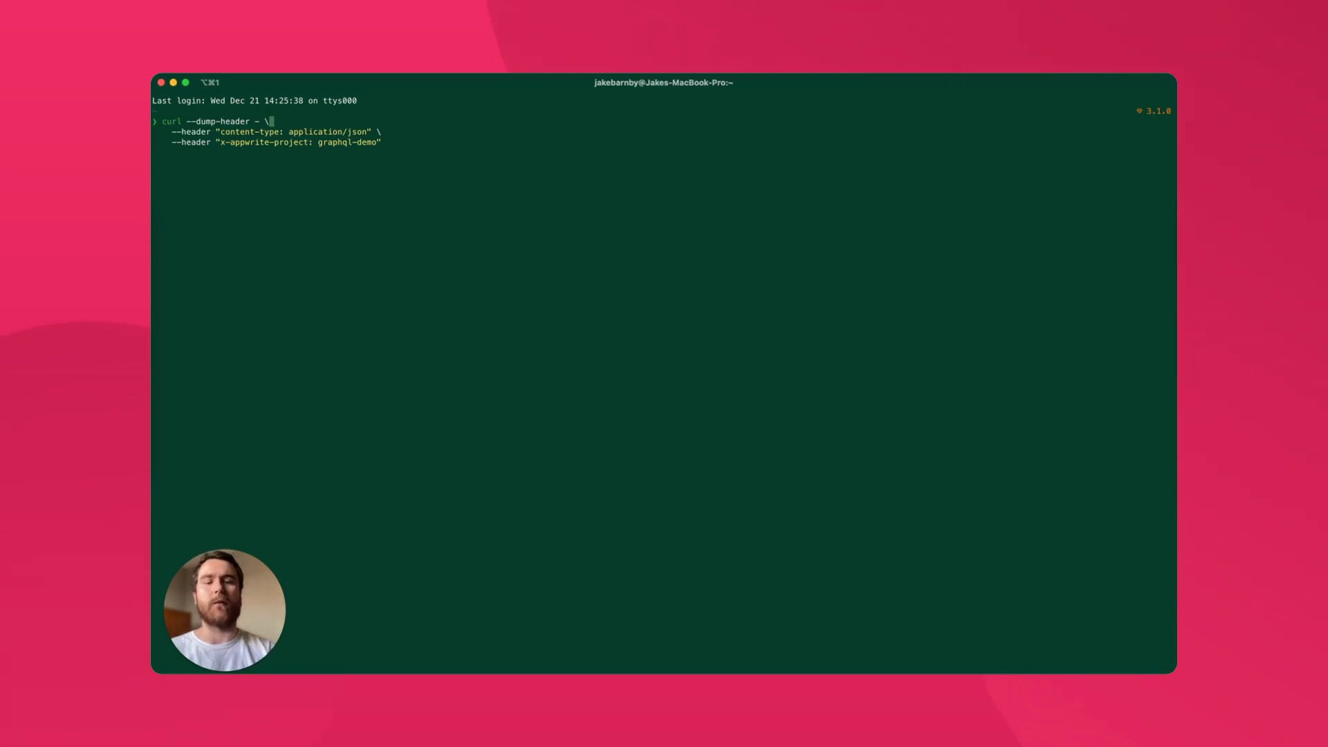
{"action": "type", "text": "--request POST http://localhost/v1/graphql \\"}
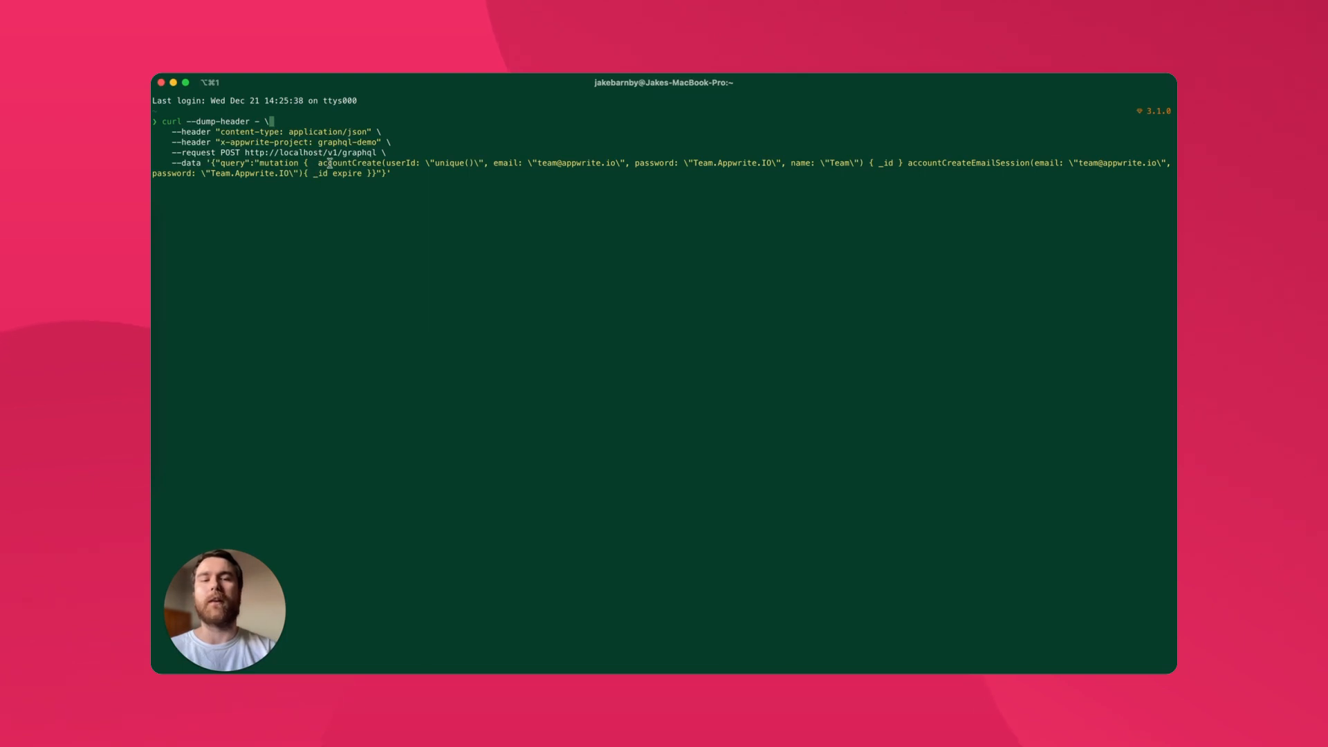
{"action": "mouse_move", "coordinate": [975, 161]}
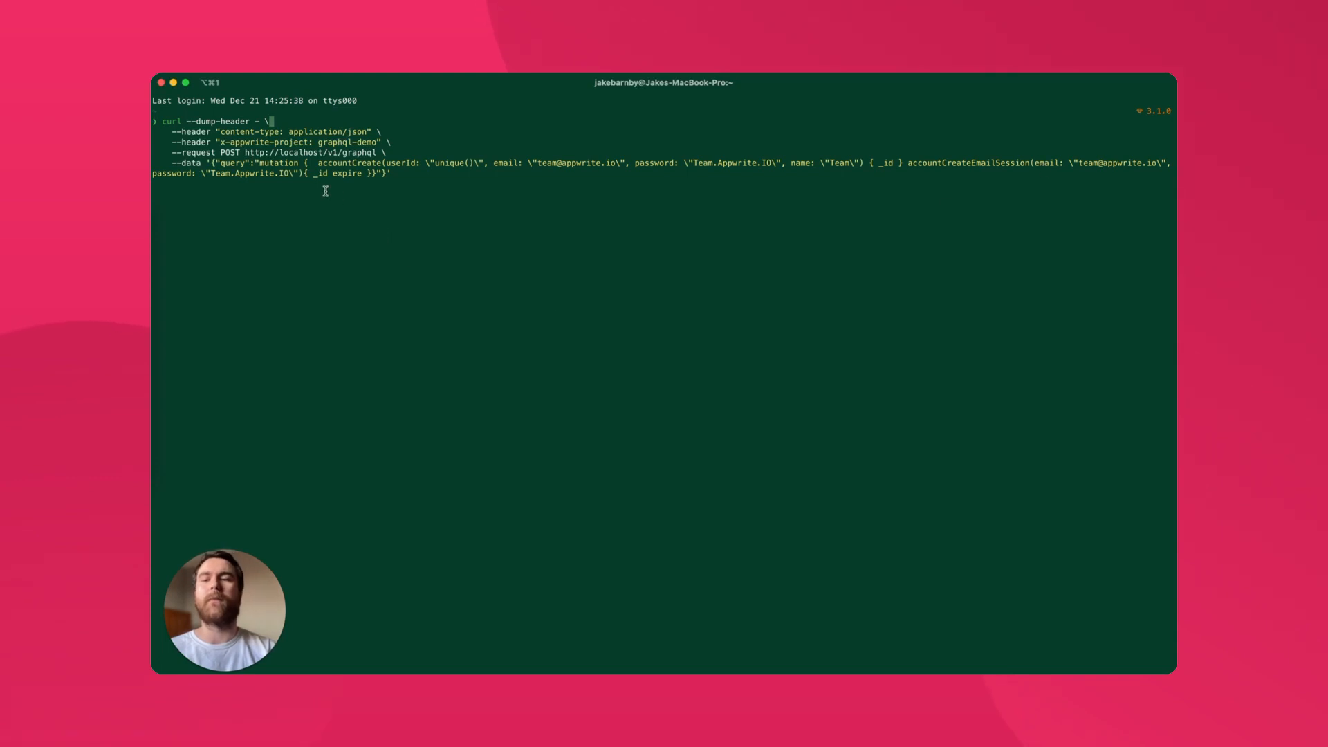
{"action": "mouse_move", "coordinate": [355, 174]}
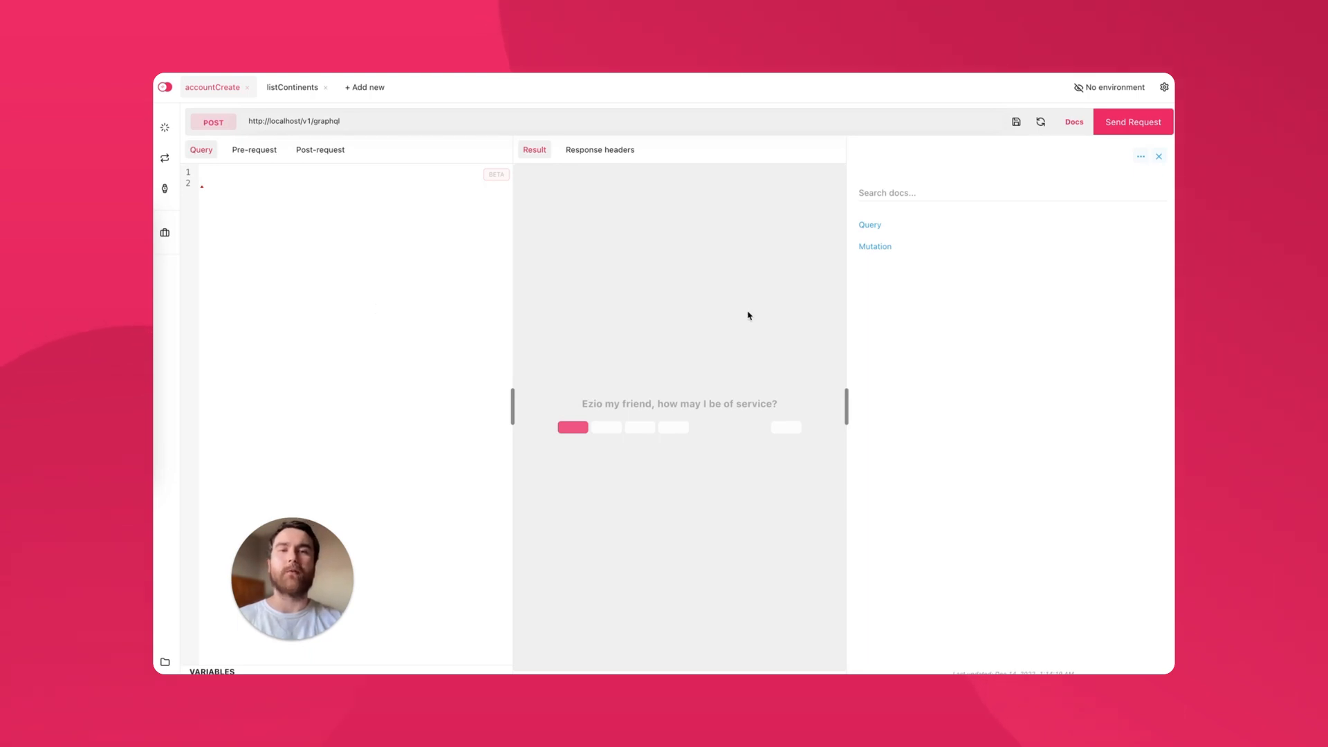
Find accountCreate in the schema docs and insert the mutation into the query.
{"action": "left_click", "coordinate": [931, 192]}
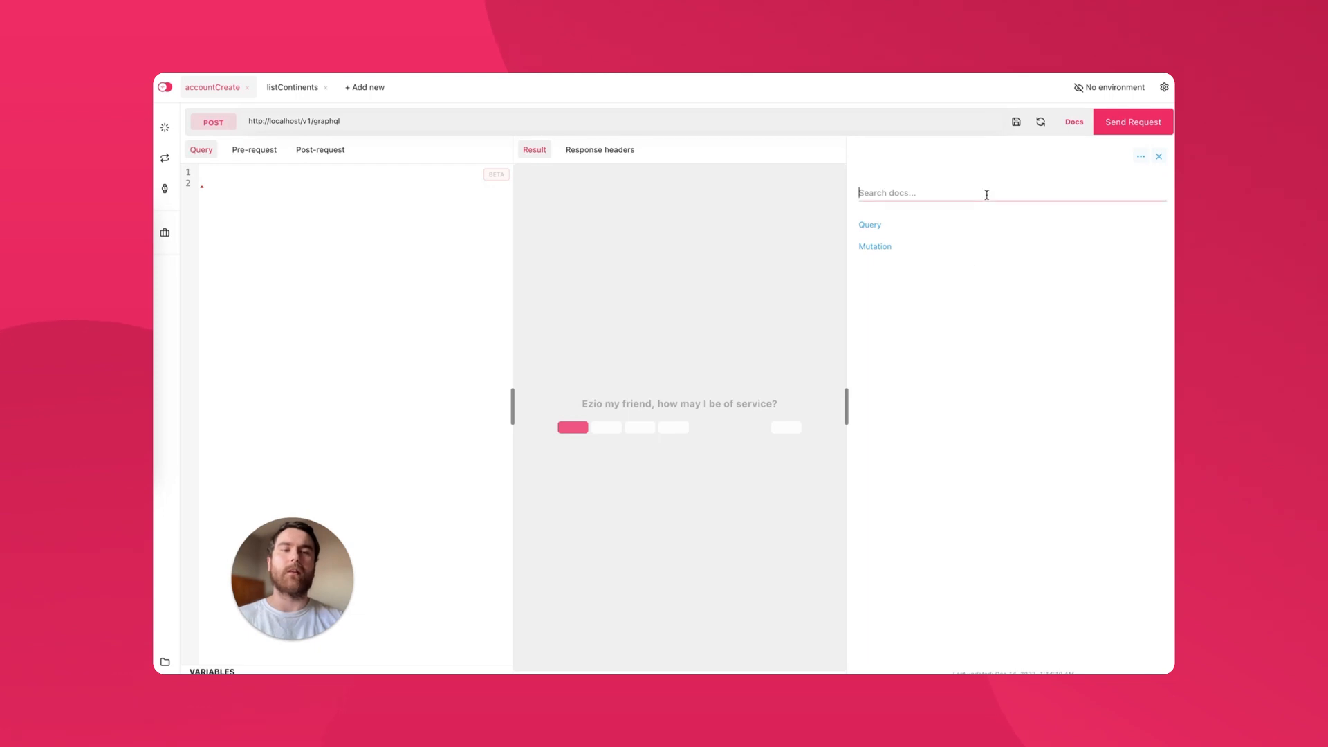
{"action": "type", "text": "accountCreate"}
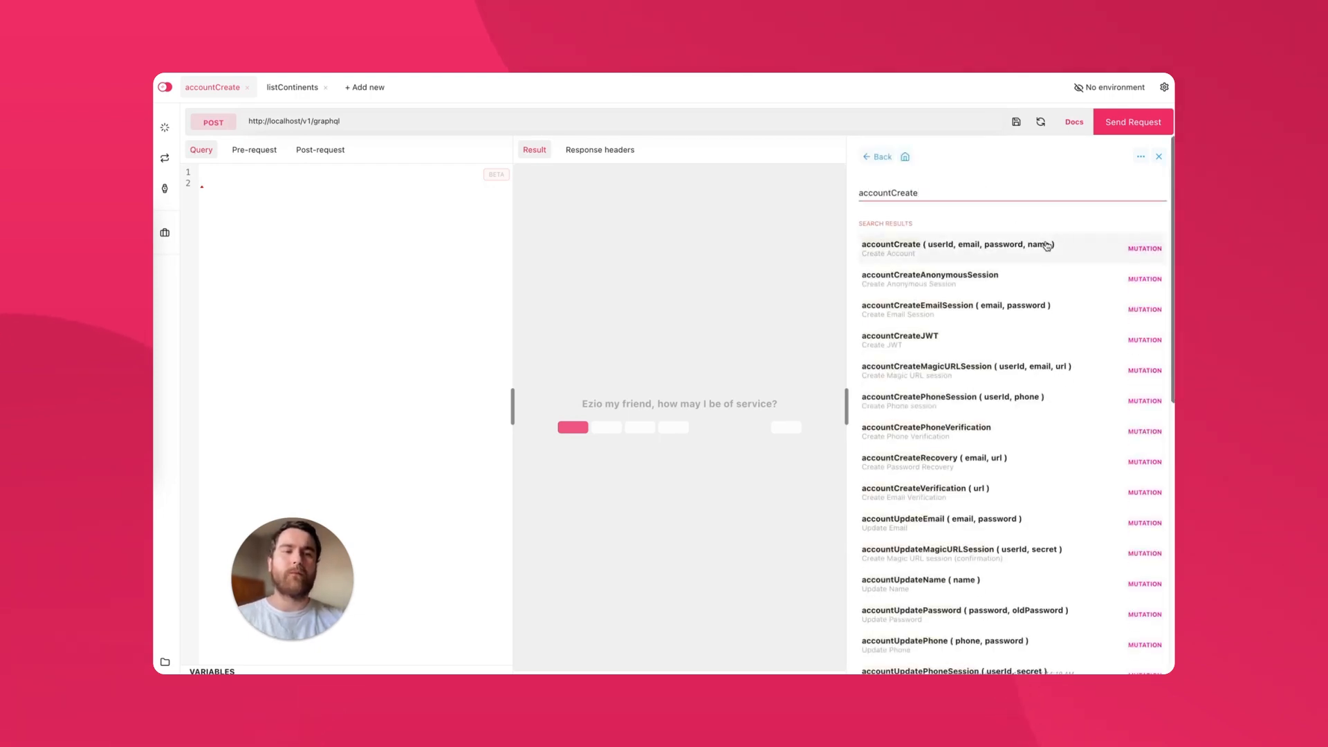
{"action": "left_click", "coordinate": [957, 245]}
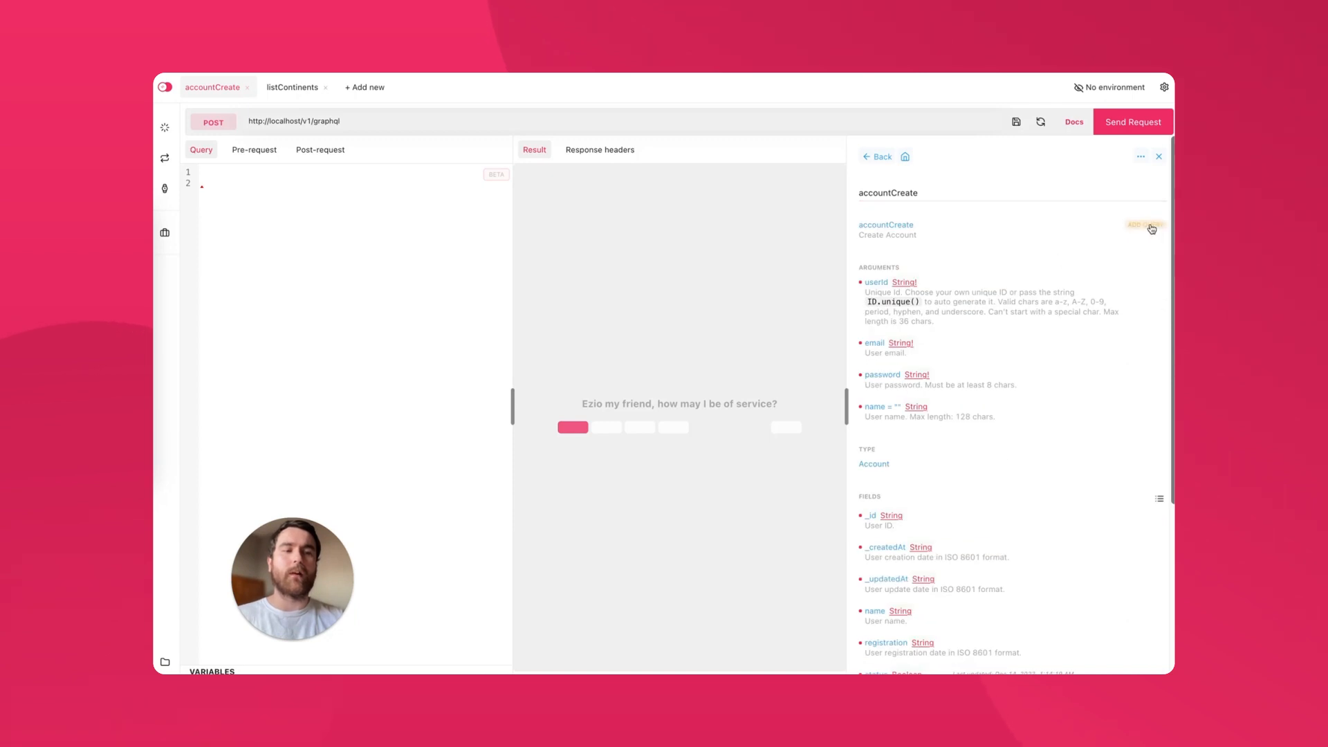
{"action": "left_click", "coordinate": [1146, 225]}
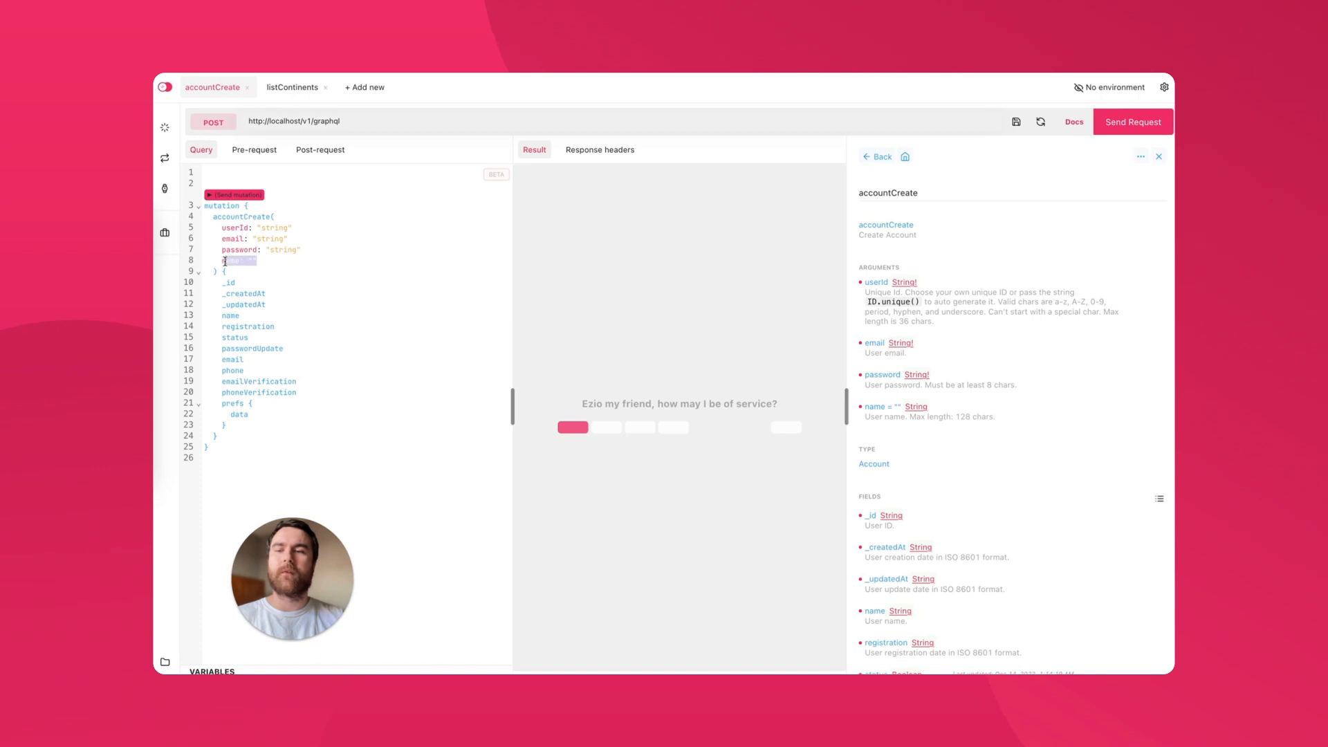
Add a name argument with value "1" to the accountCreate mutation.
{"action": "type", "text": "nam"}
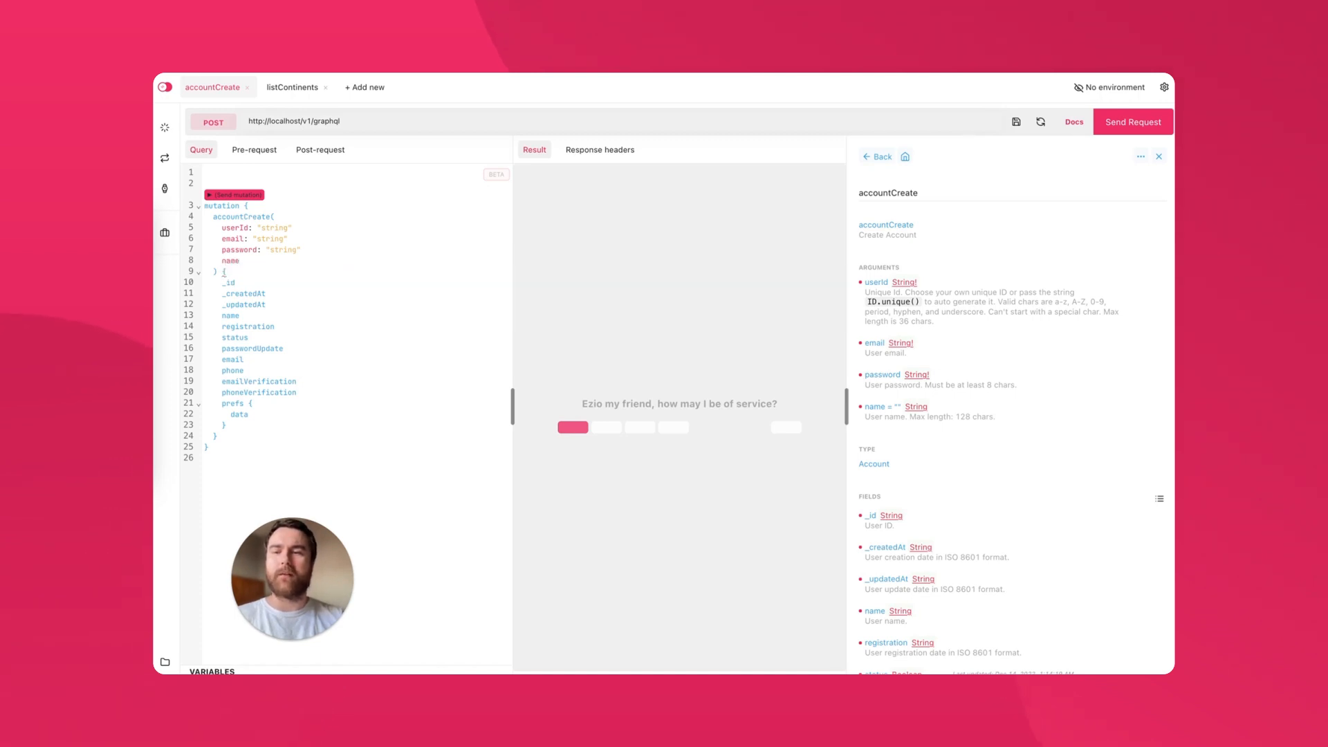
{"action": "type", "text": "\"1\""}
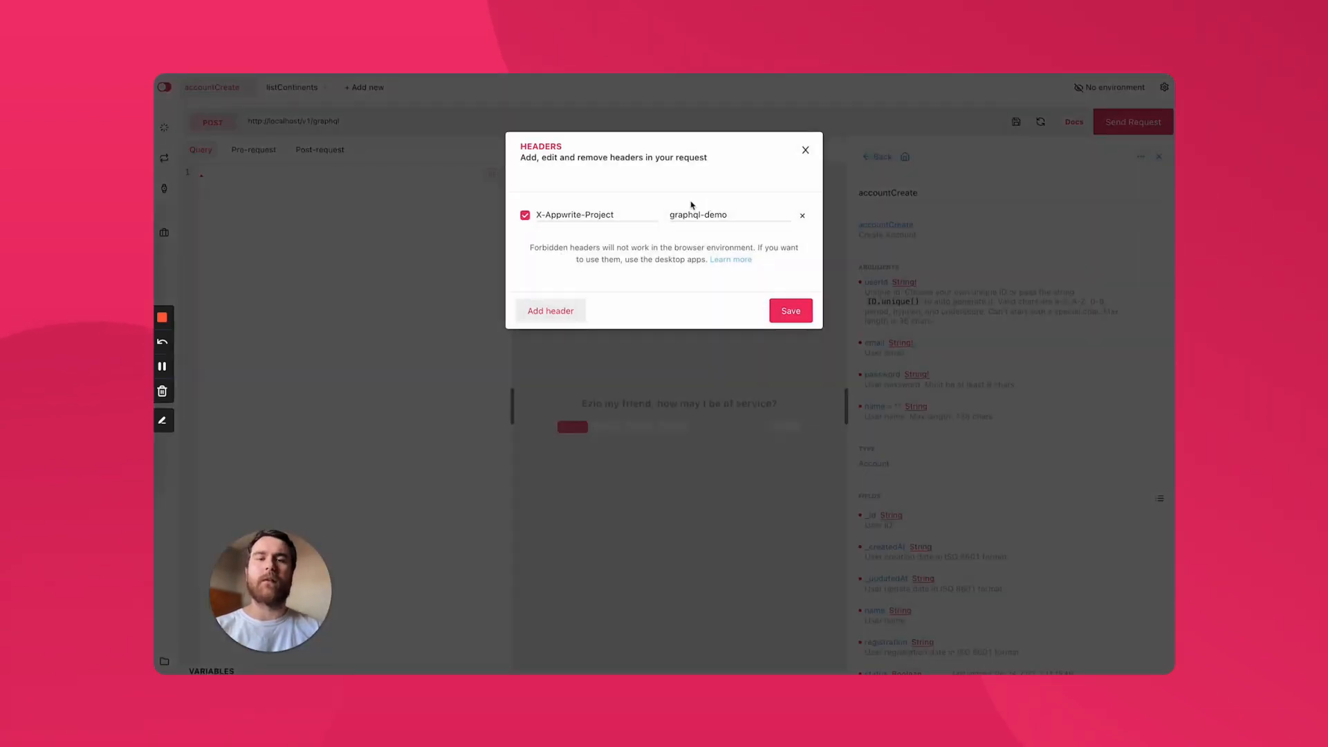
Save the X-Appwrite-Project: graphql-demo header and start from an empty query editor.
{"action": "left_click", "coordinate": [789, 311]}
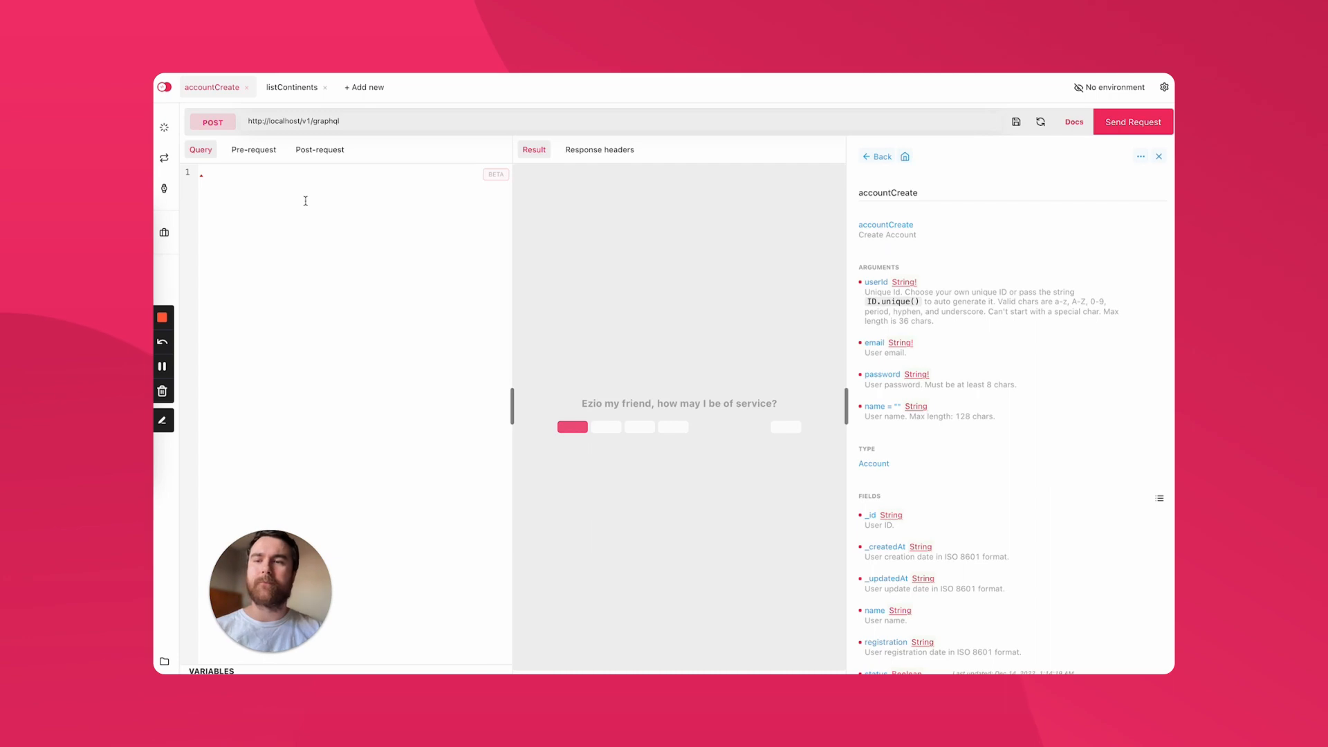
{"action": "left_click", "coordinate": [212, 121]}
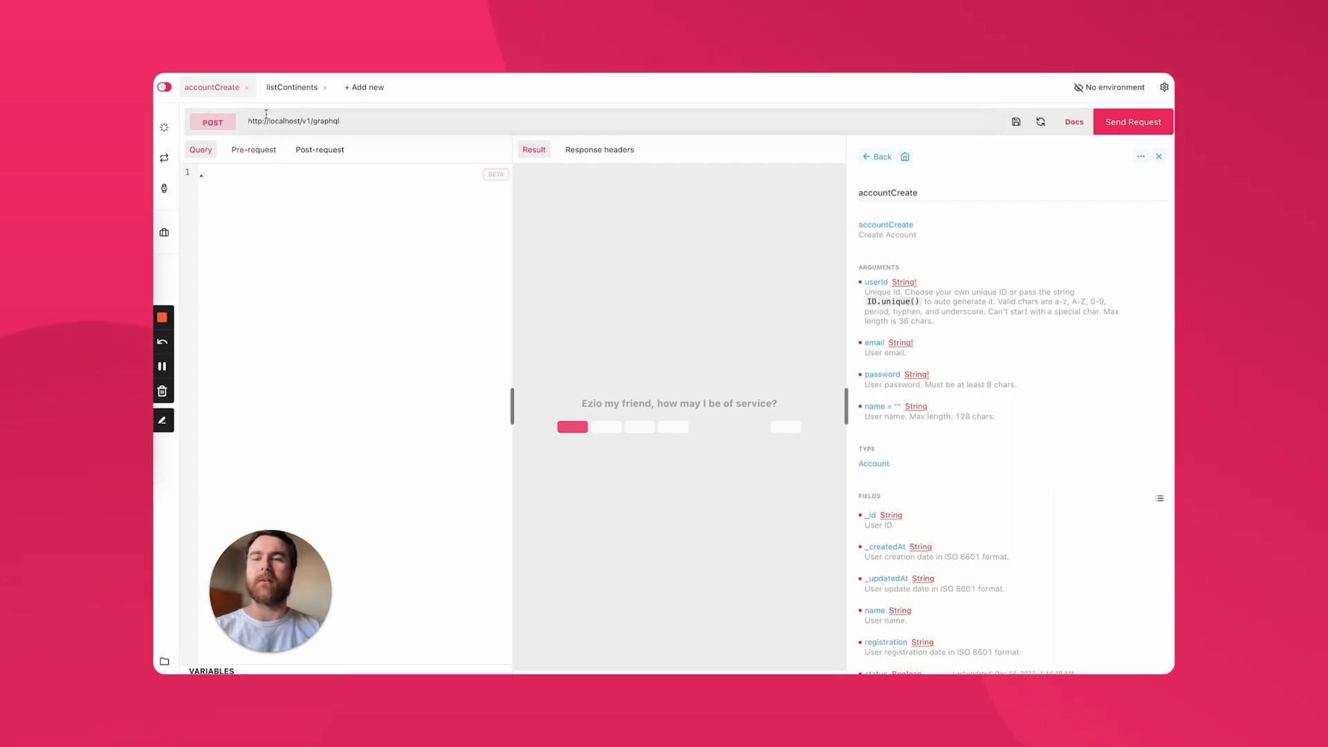
{"action": "mouse_move", "coordinate": [300, 192]}
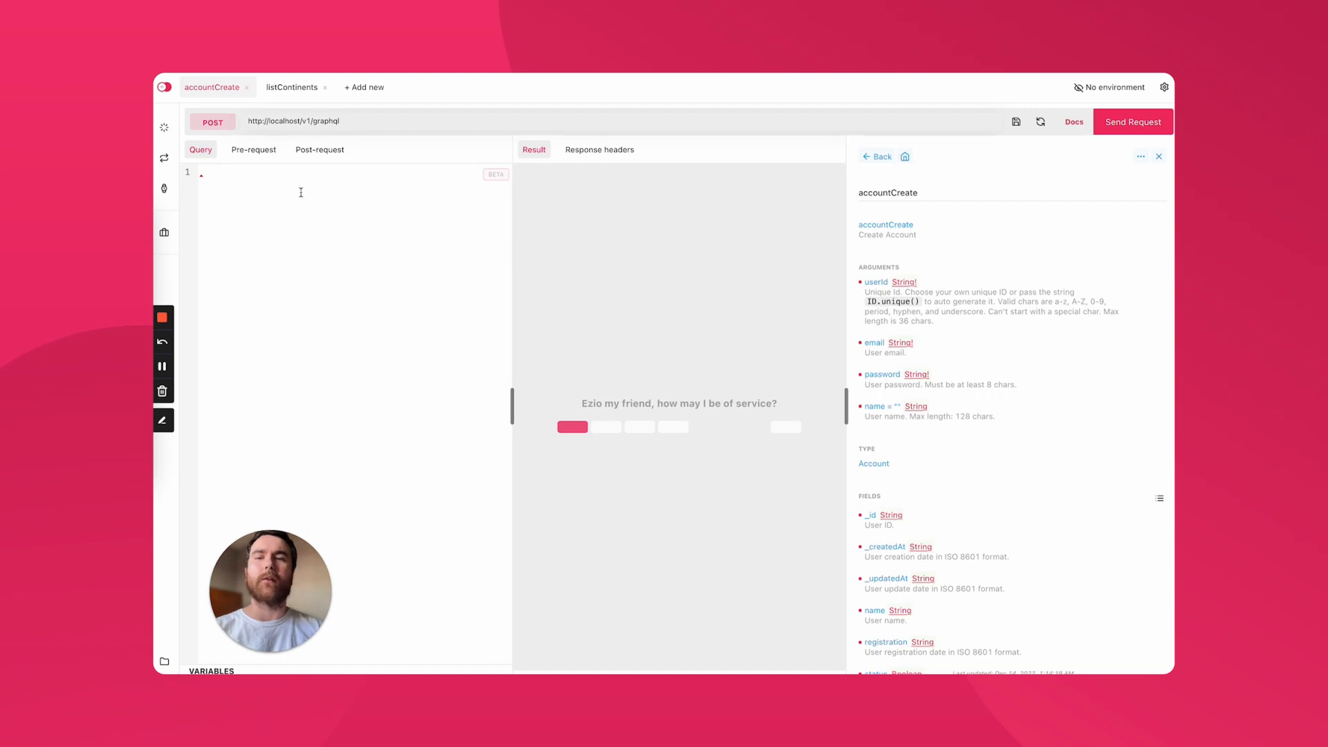
{"action": "left_click", "coordinate": [204, 171]}
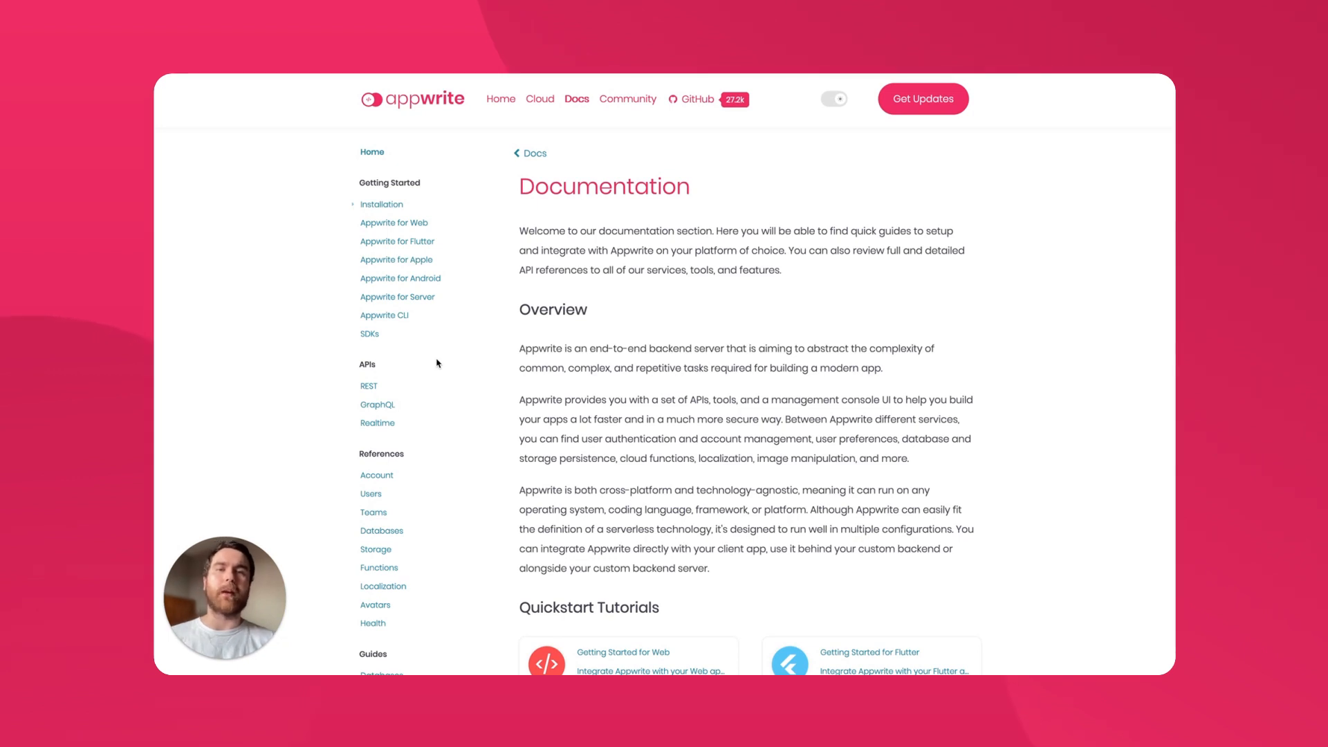
{"action": "mouse_move", "coordinate": [430, 391]}
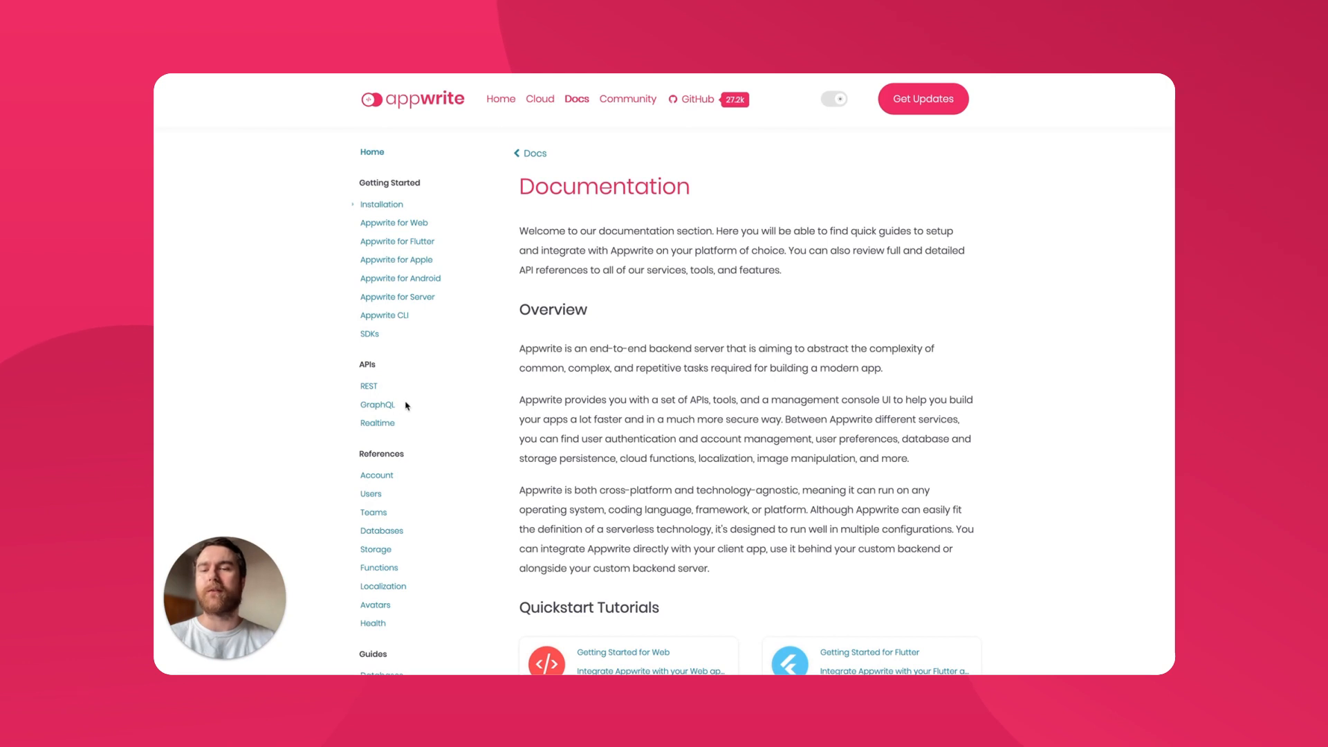
{"action": "mouse_move", "coordinate": [403, 423]}
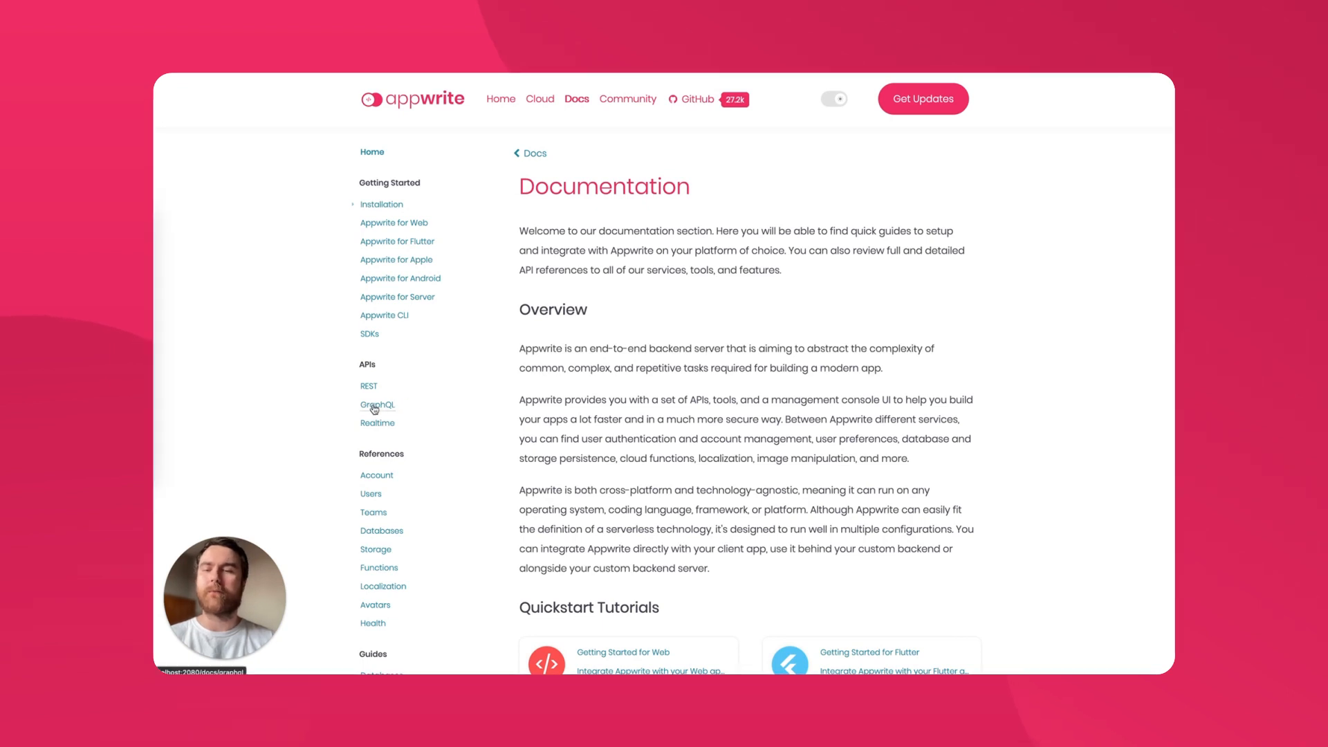
Read the GraphQL guide from requests and responses through authentication and batching to SDK Usage.
{"action": "left_click", "coordinate": [378, 404]}
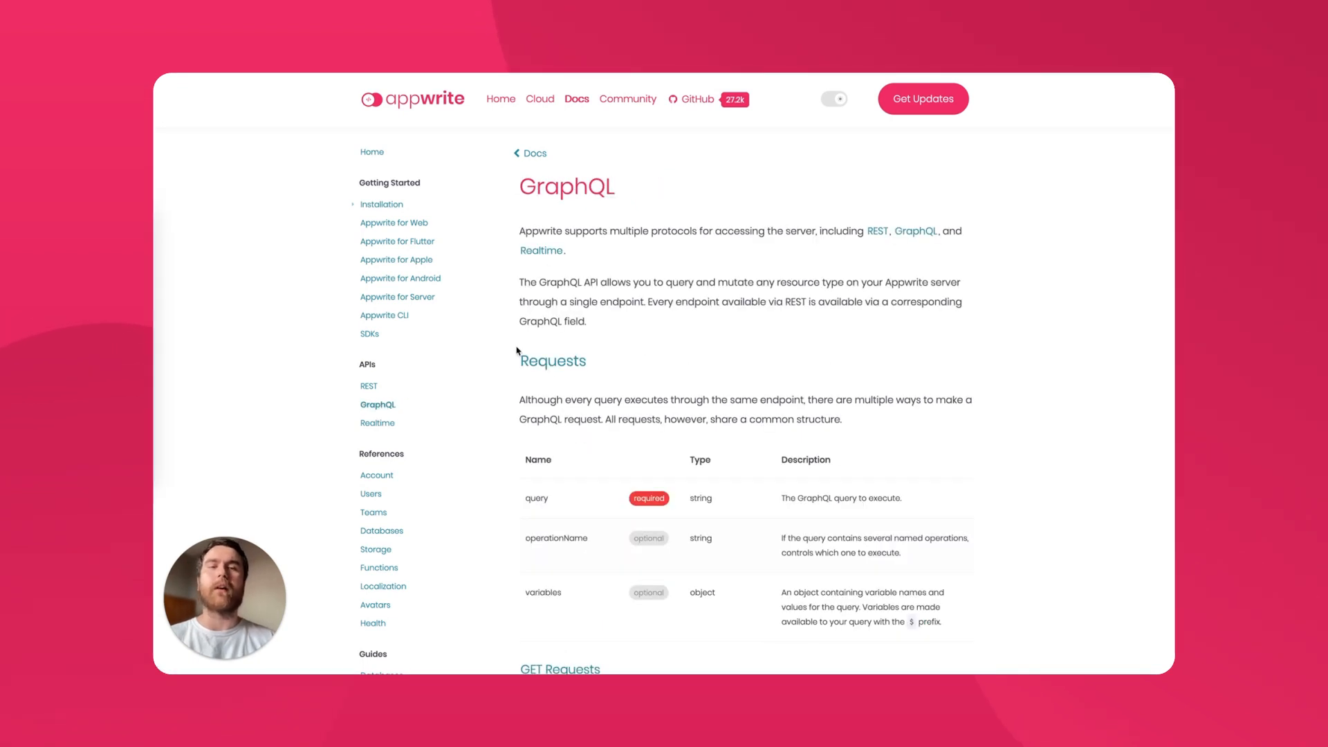
{"action": "mouse_move", "coordinate": [499, 331]}
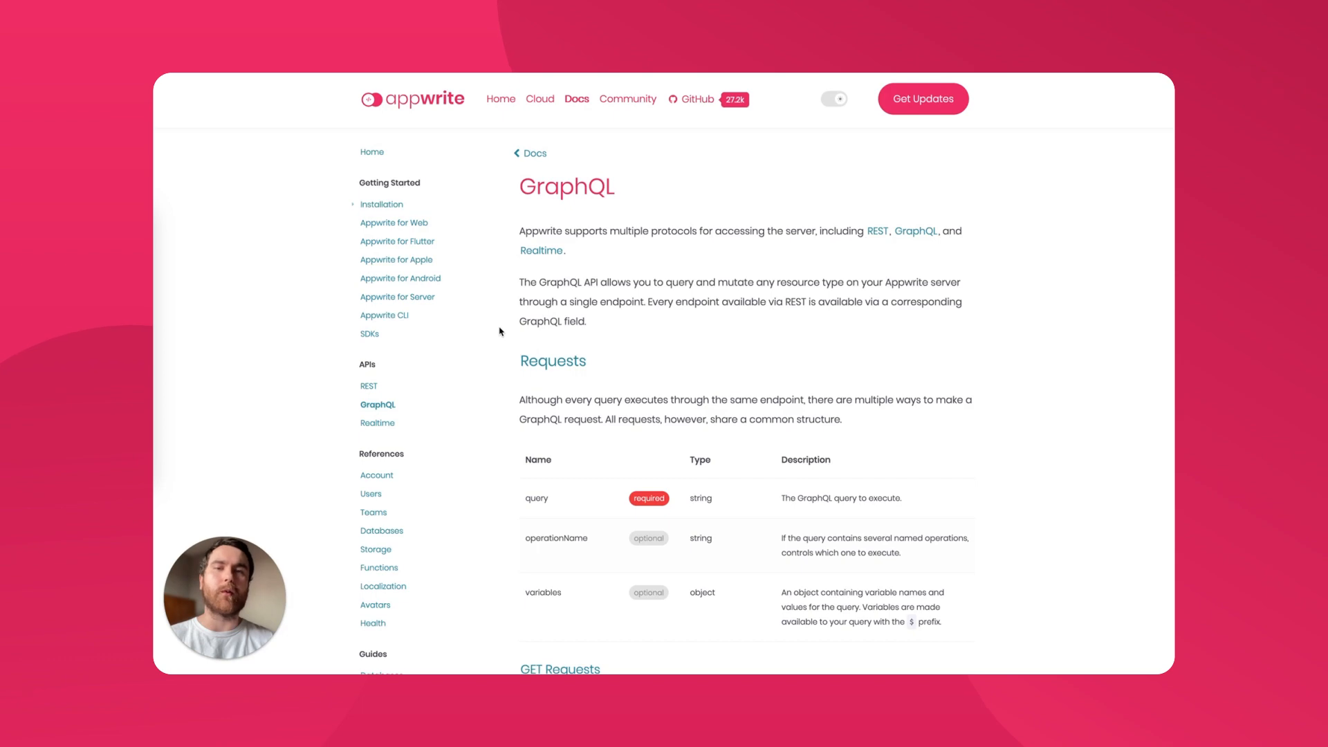
{"action": "scroll", "scroll_direction": "down", "scroll_amount": 3}
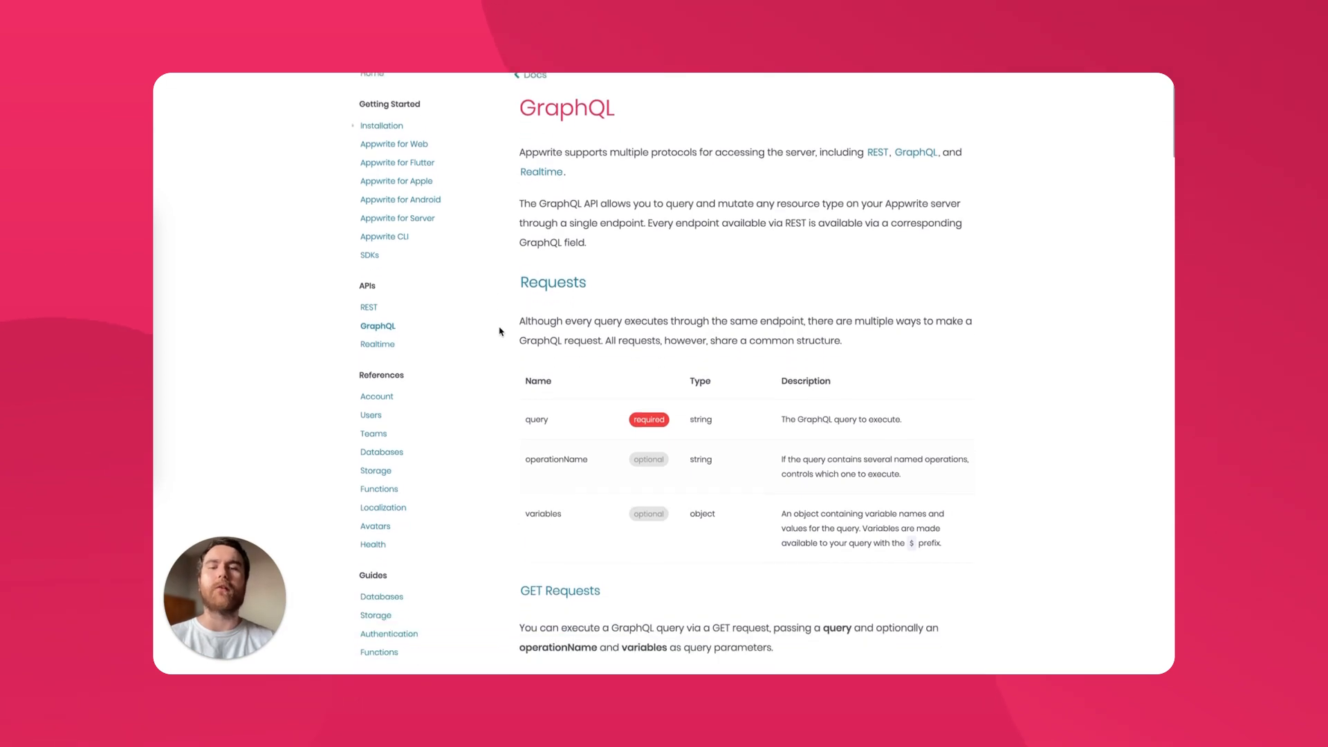
{"action": "scroll", "scroll_direction": "down", "scroll_amount": 3}
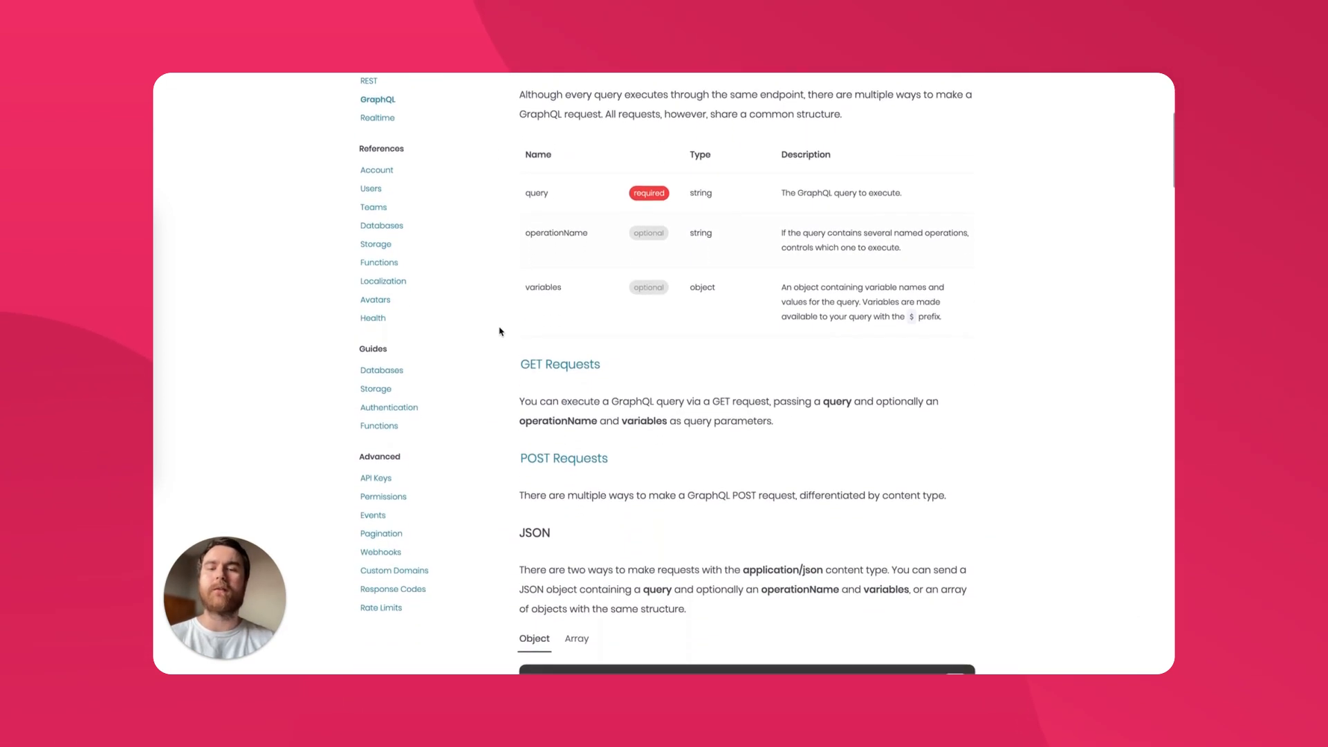
{"action": "scroll", "scroll_direction": "down", "scroll_amount": 3}
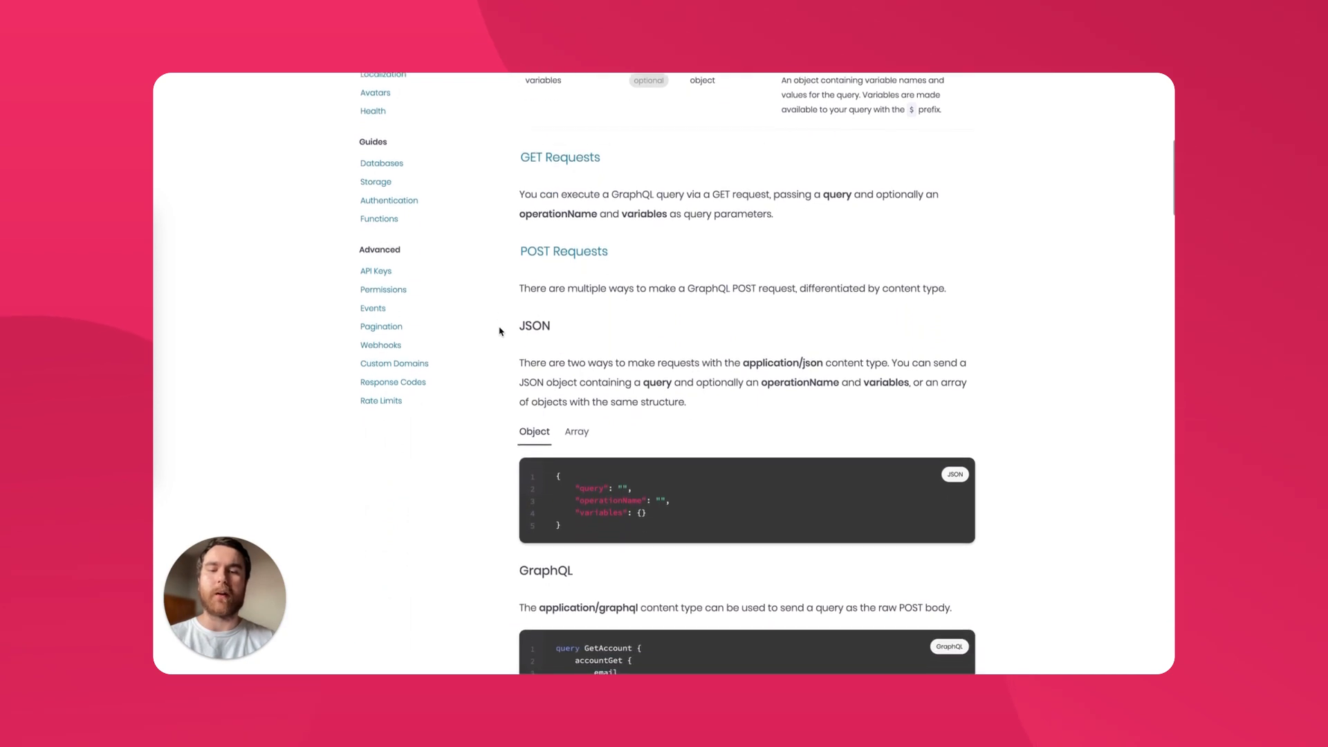
{"action": "scroll", "scroll_direction": "down", "scroll_amount": 3}
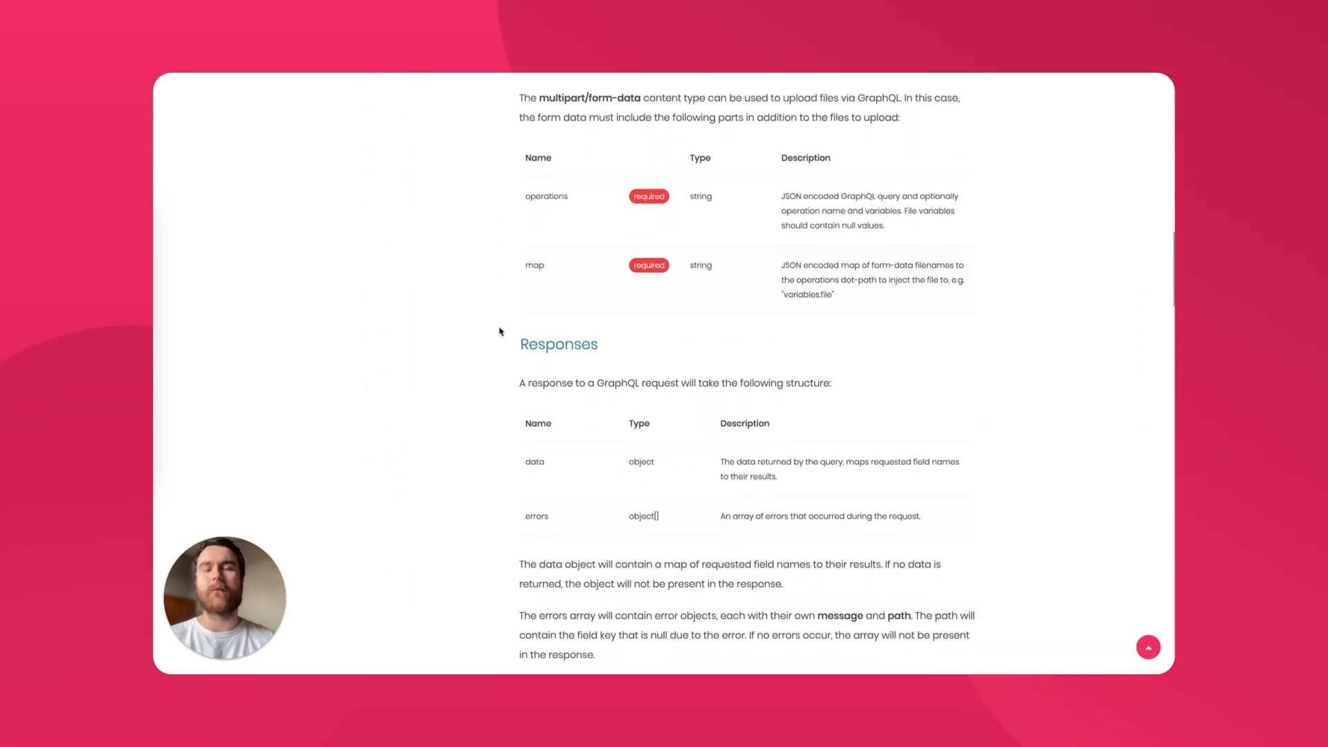
{"action": "scroll", "scroll_direction": "down", "scroll_amount": 3}
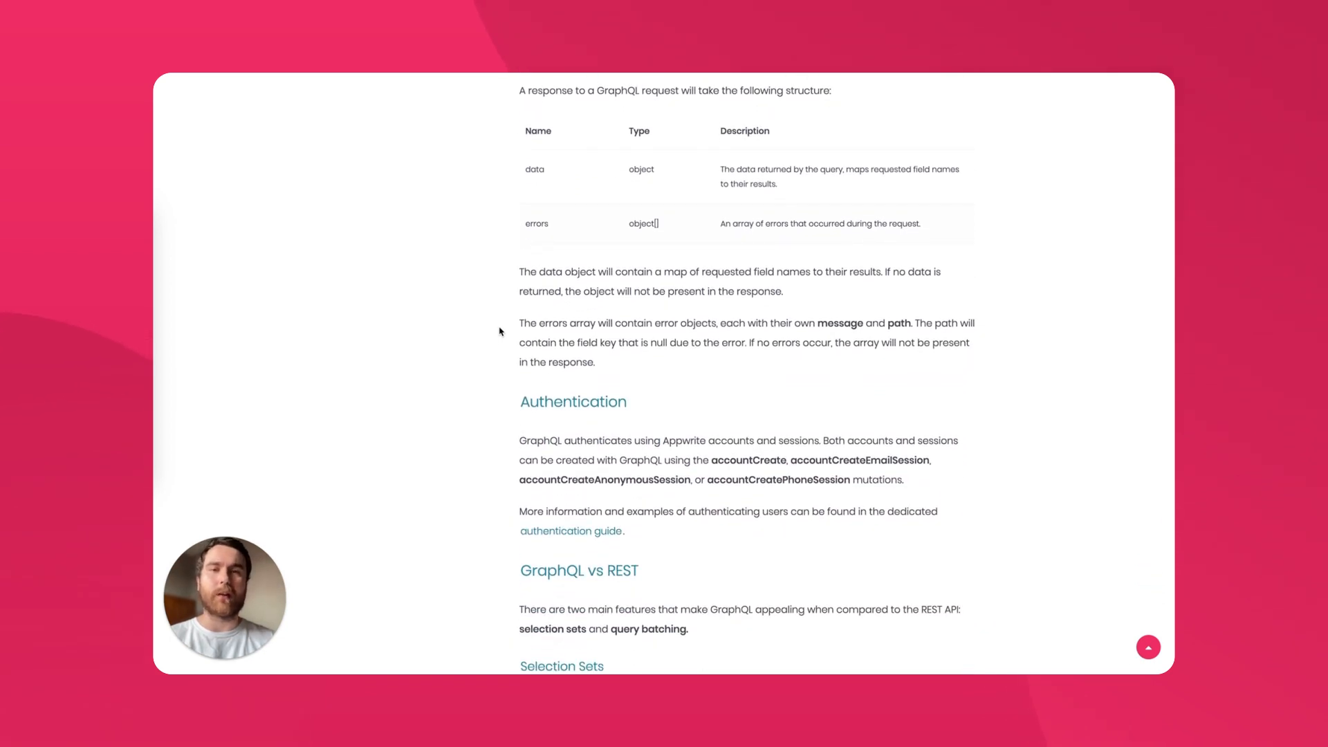
{"action": "scroll", "scroll_direction": "down", "scroll_amount": 3}
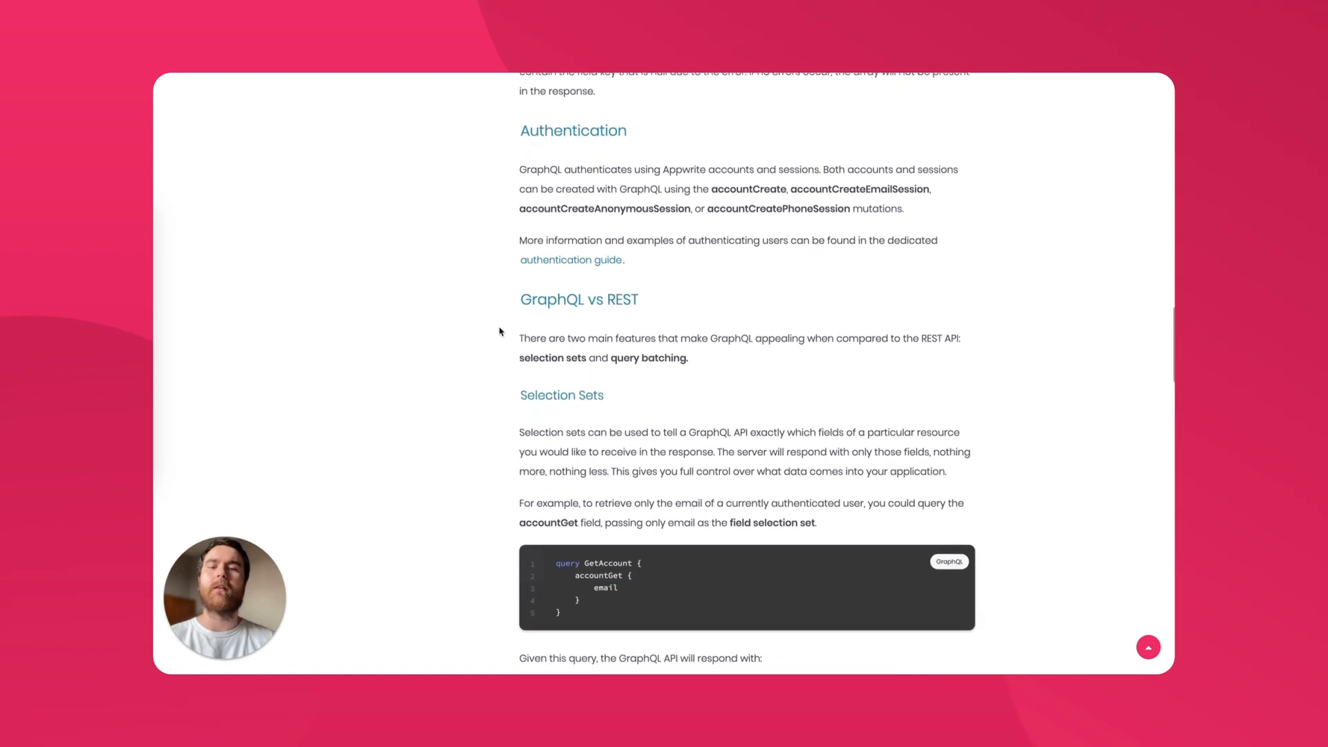
{"action": "scroll", "scroll_direction": "down", "scroll_amount": 3}
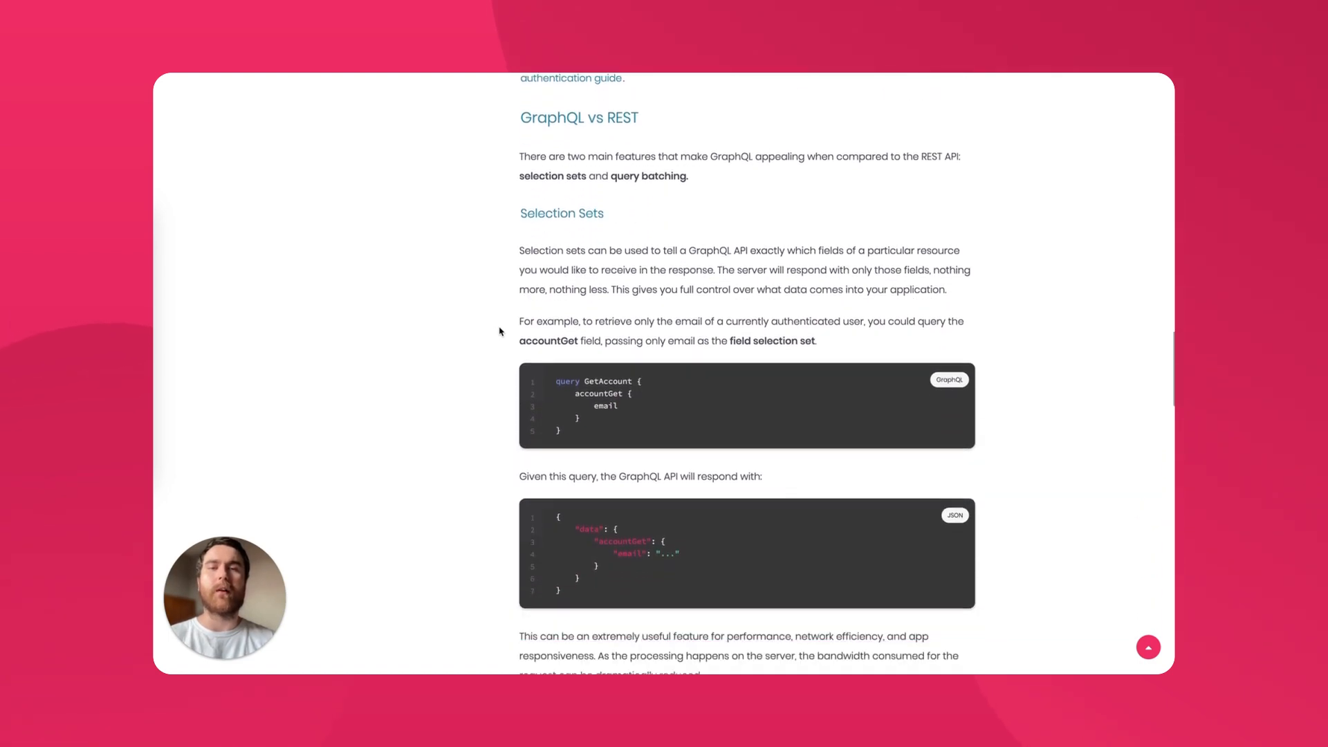
{"action": "scroll", "scroll_direction": "down", "scroll_amount": 3}
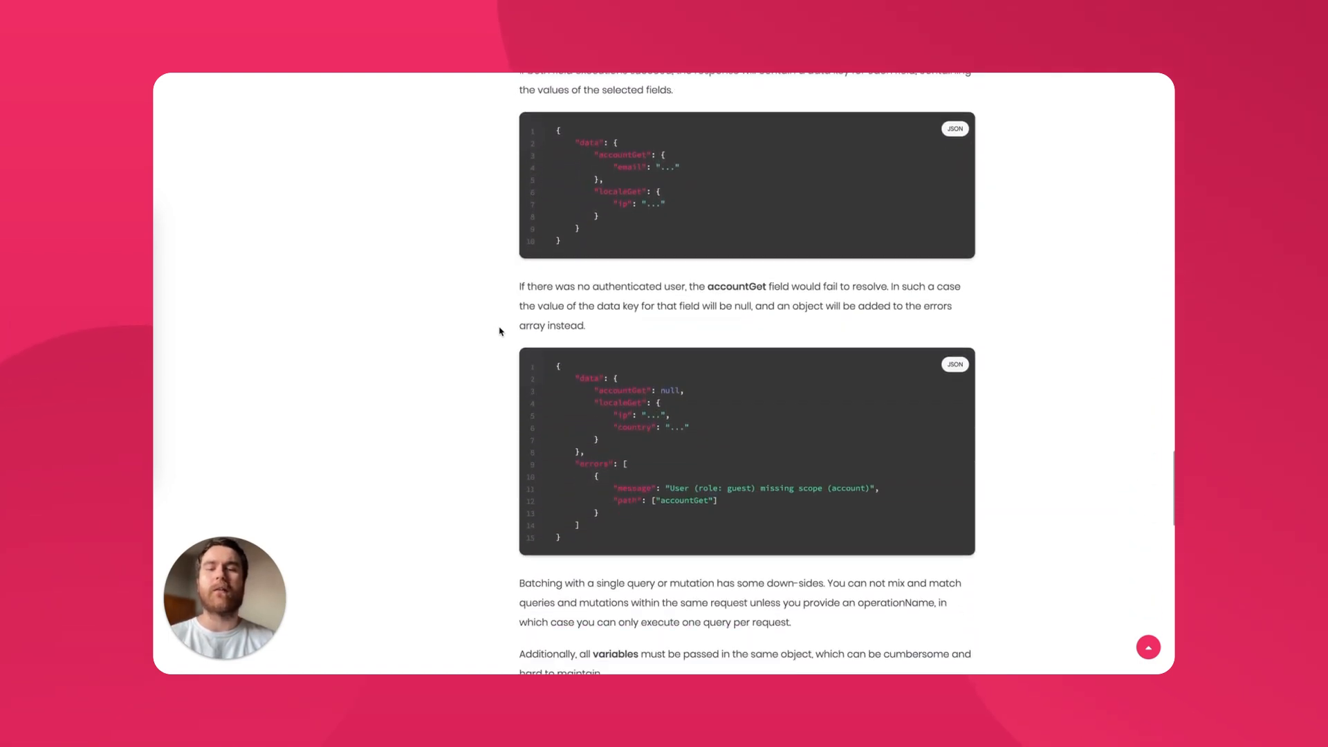
{"action": "scroll", "scroll_direction": "down", "scroll_amount": 3}
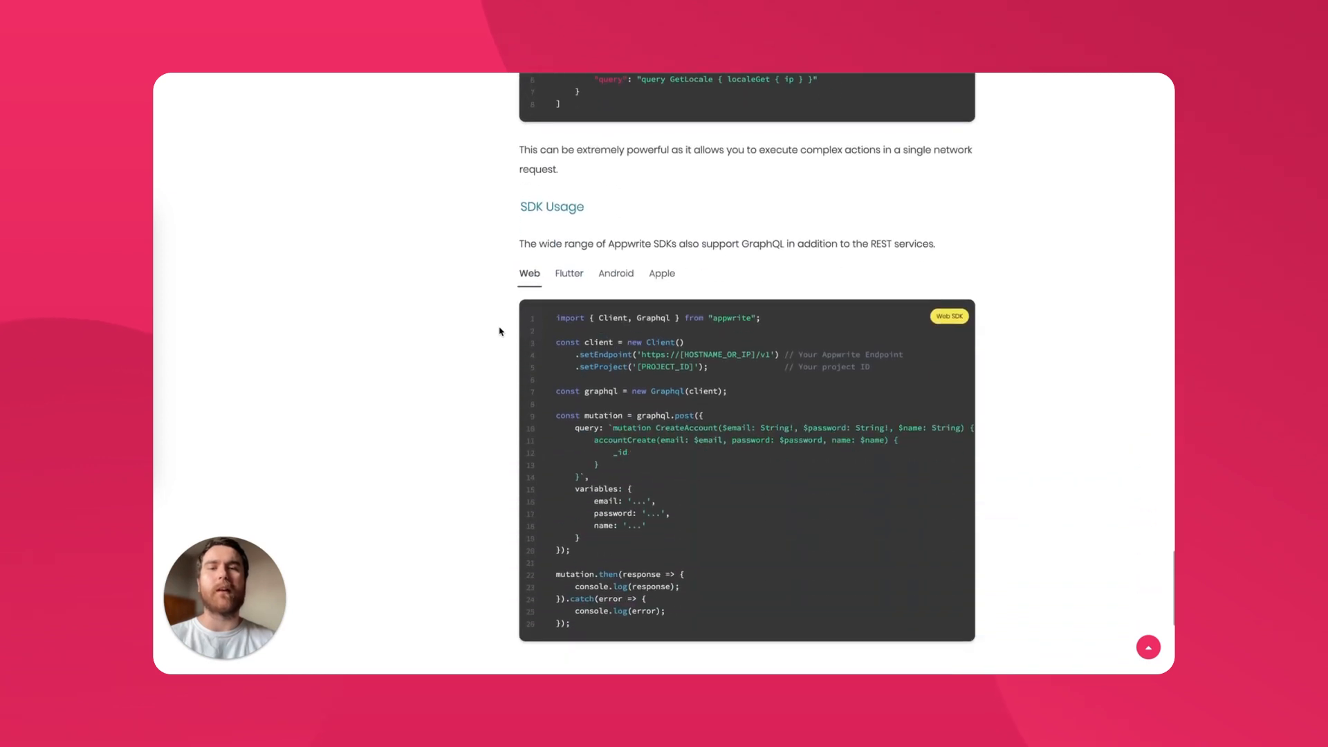
{"action": "mouse_move", "coordinate": [458, 344]}
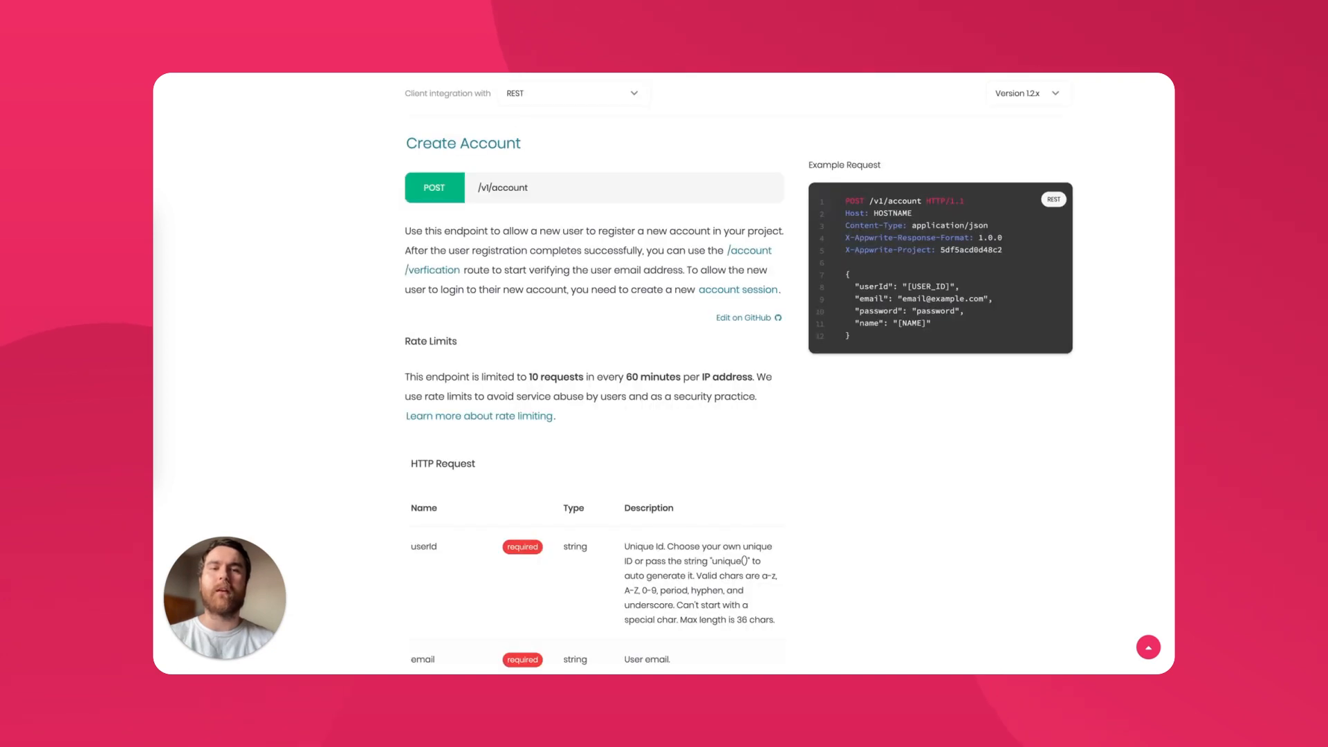
Switch the Create Account example request from REST to the GraphQL accountCreate mutation.
{"action": "left_click", "coordinate": [571, 93]}
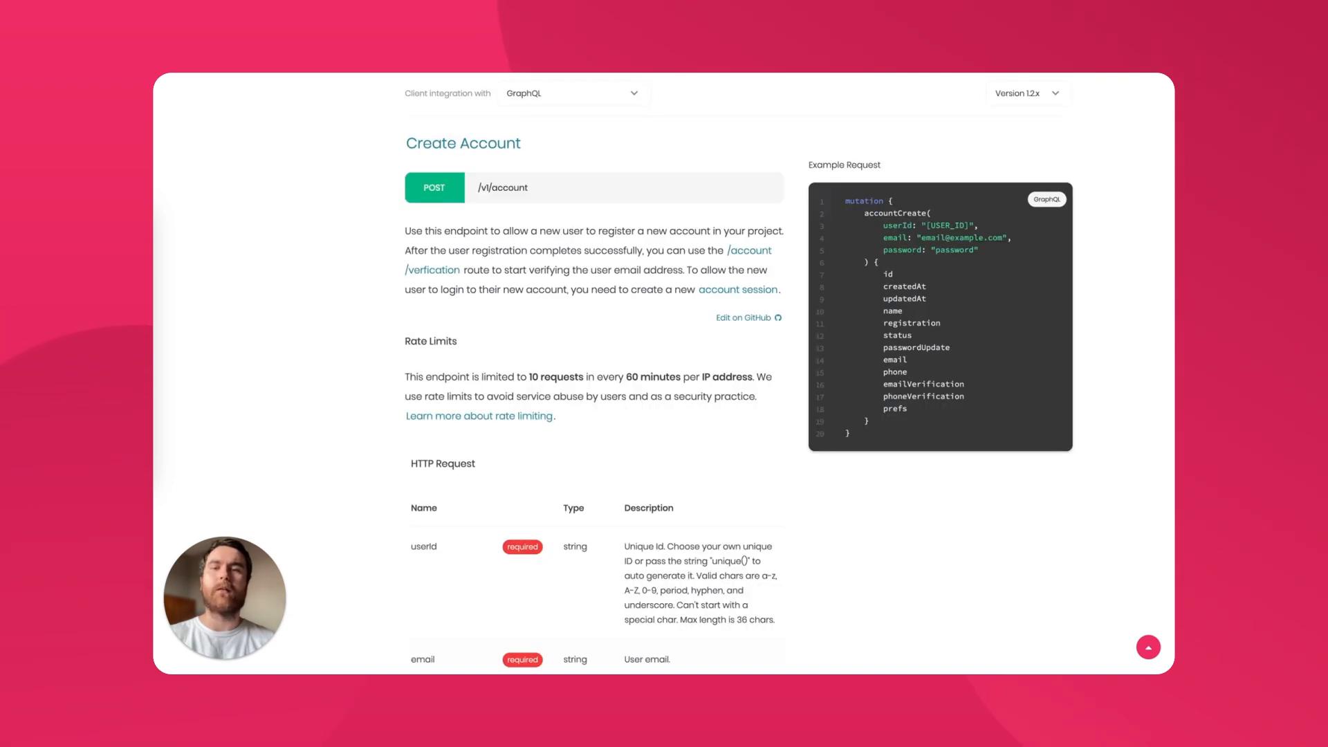